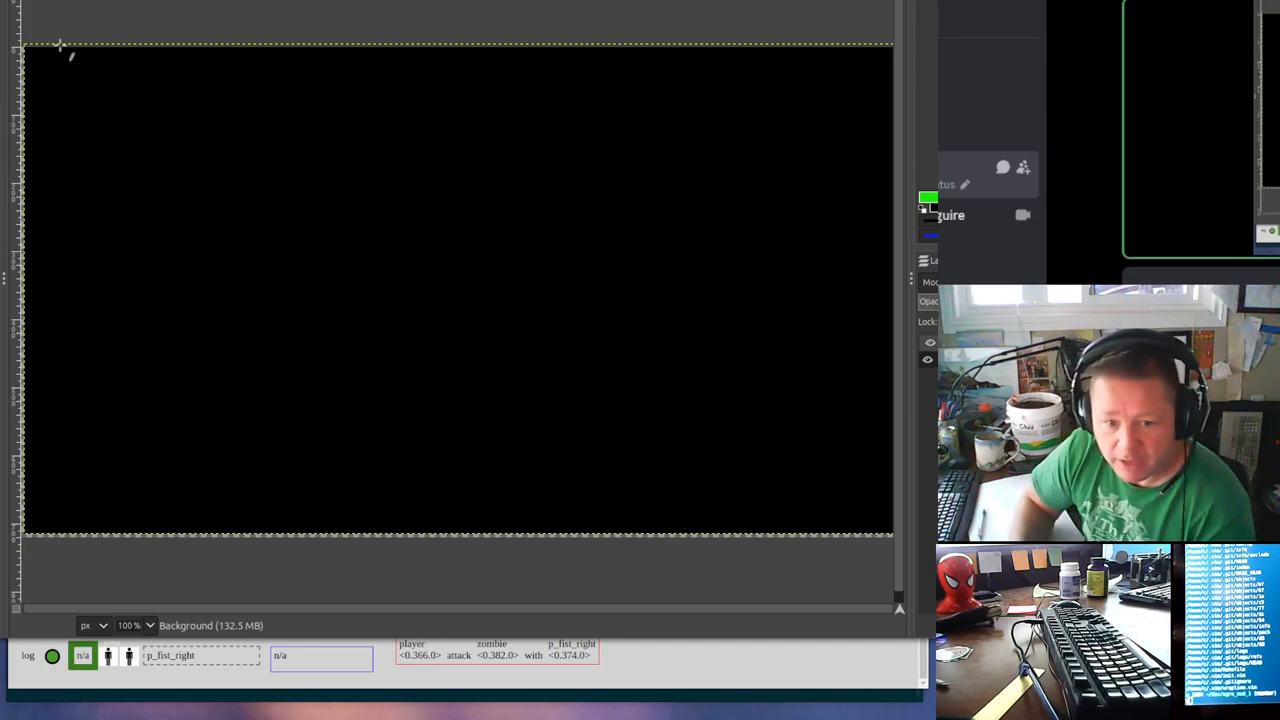
{"action": "mouse_move", "coordinate": [1122, 133]}
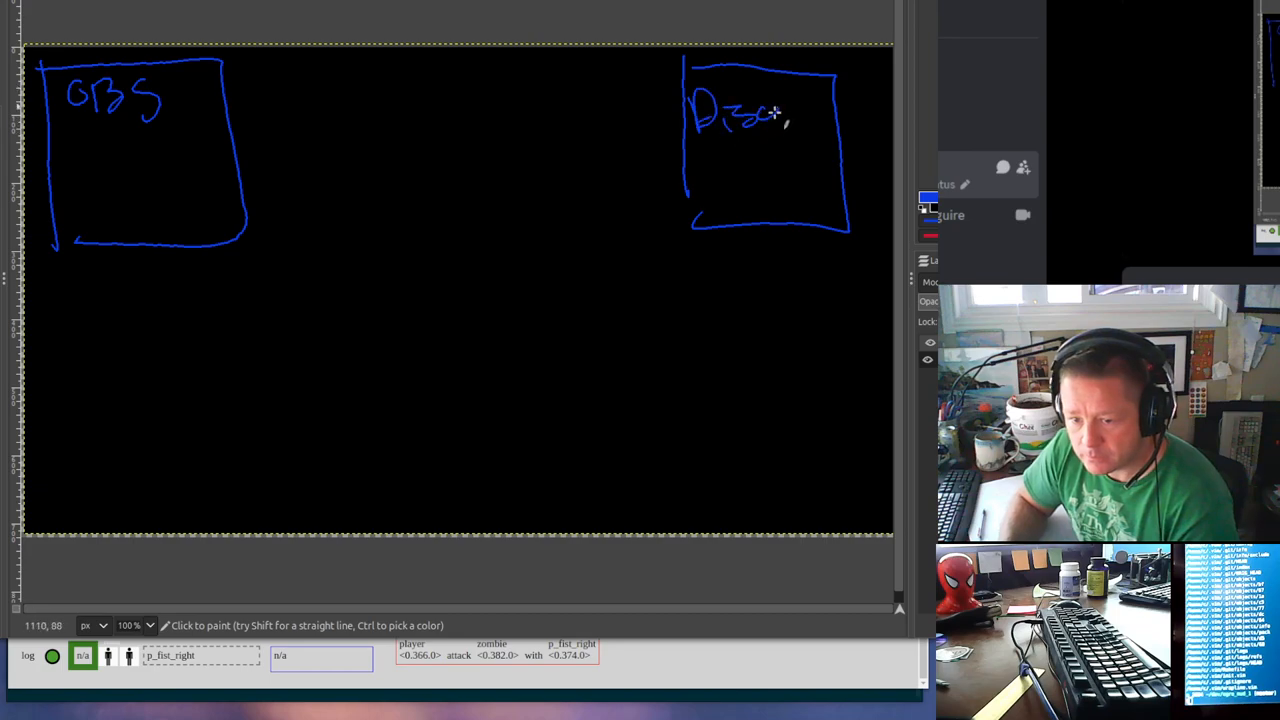
Write the Discord label, then outline the magenta scene1 and scene2 boxes.
{"action": "left_click_drag", "start_coordinate": [770, 110], "coordinate": [850, 110]}
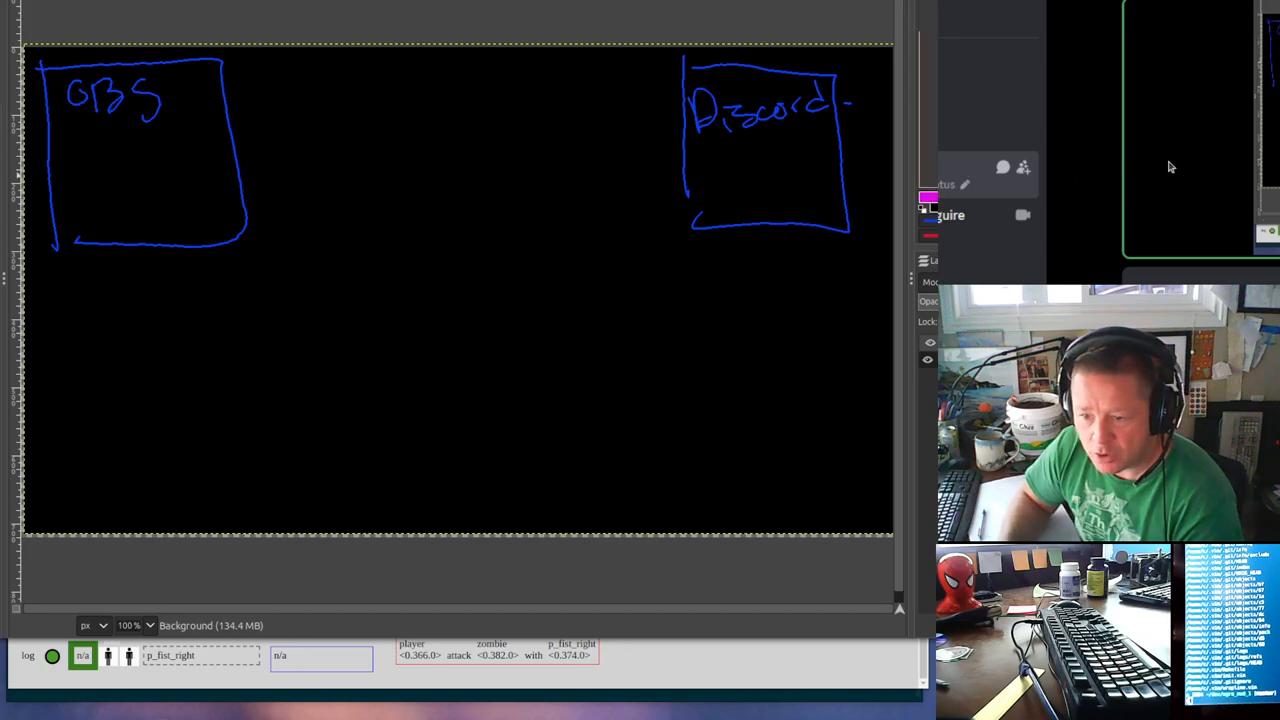
{"action": "left_click_drag", "start_coordinate": [45, 350], "coordinate": [45, 445]}
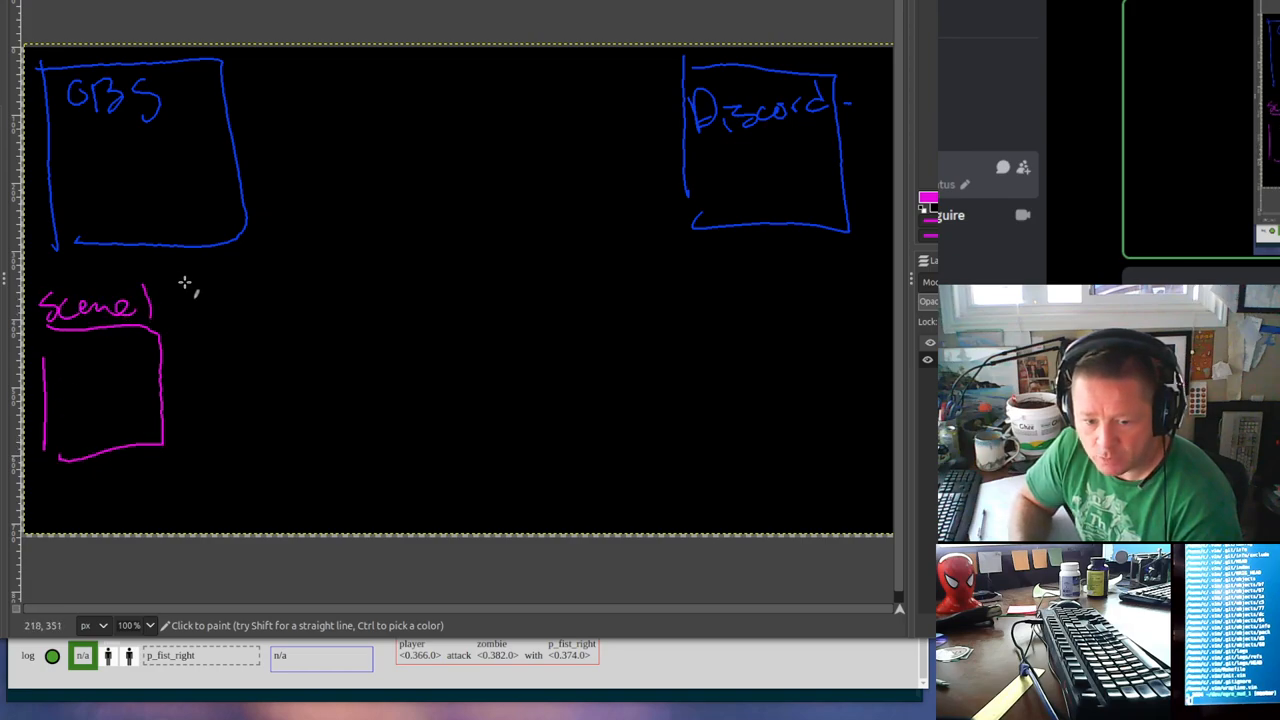
{"action": "left_click_drag", "start_coordinate": [195, 320], "coordinate": [335, 455]}
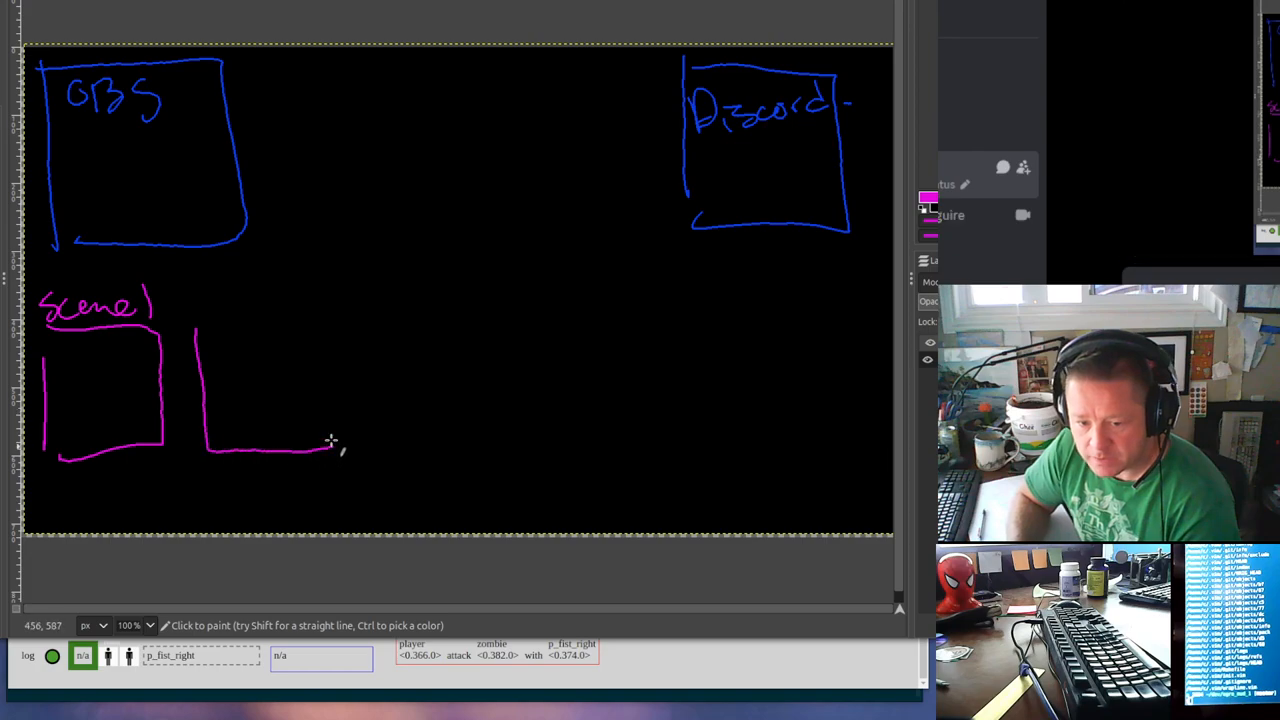
{"action": "left_click_drag", "start_coordinate": [210, 330], "coordinate": [335, 455]}
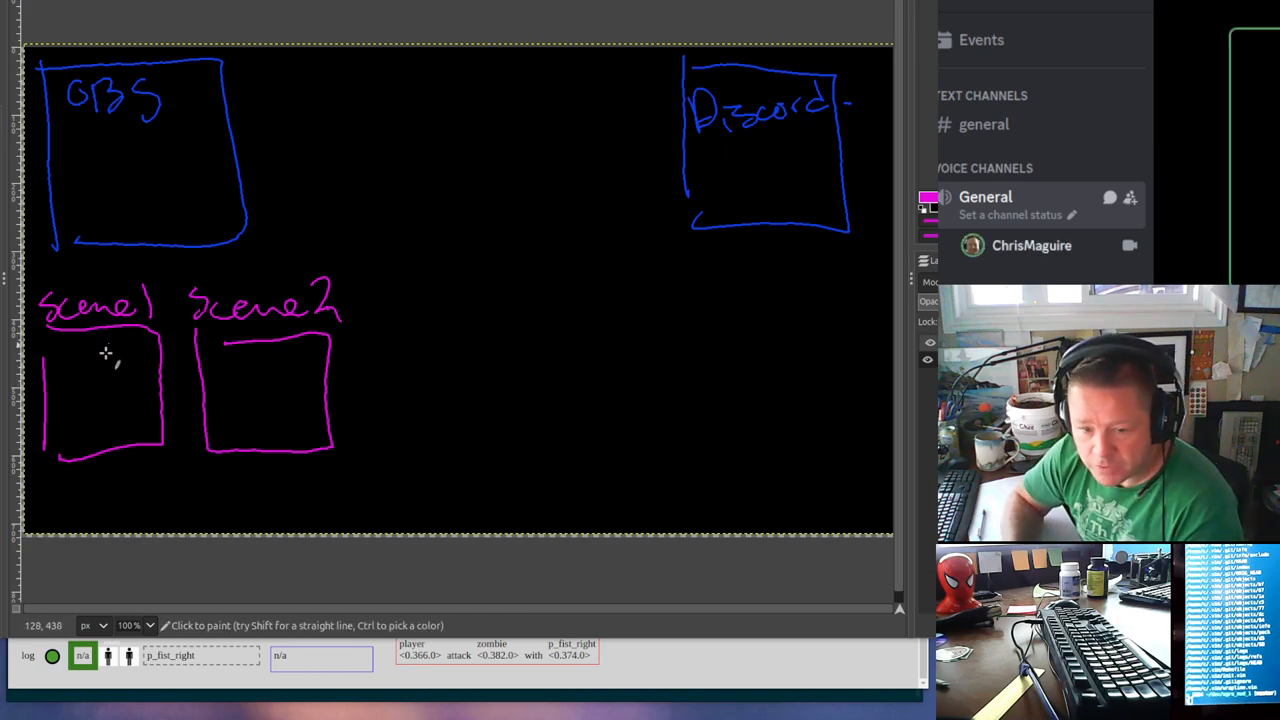
Sketch the desktop and webcam split layout inside the scene1 box.
{"action": "left_click_drag", "start_coordinate": [118, 345], "coordinate": [123, 450]}
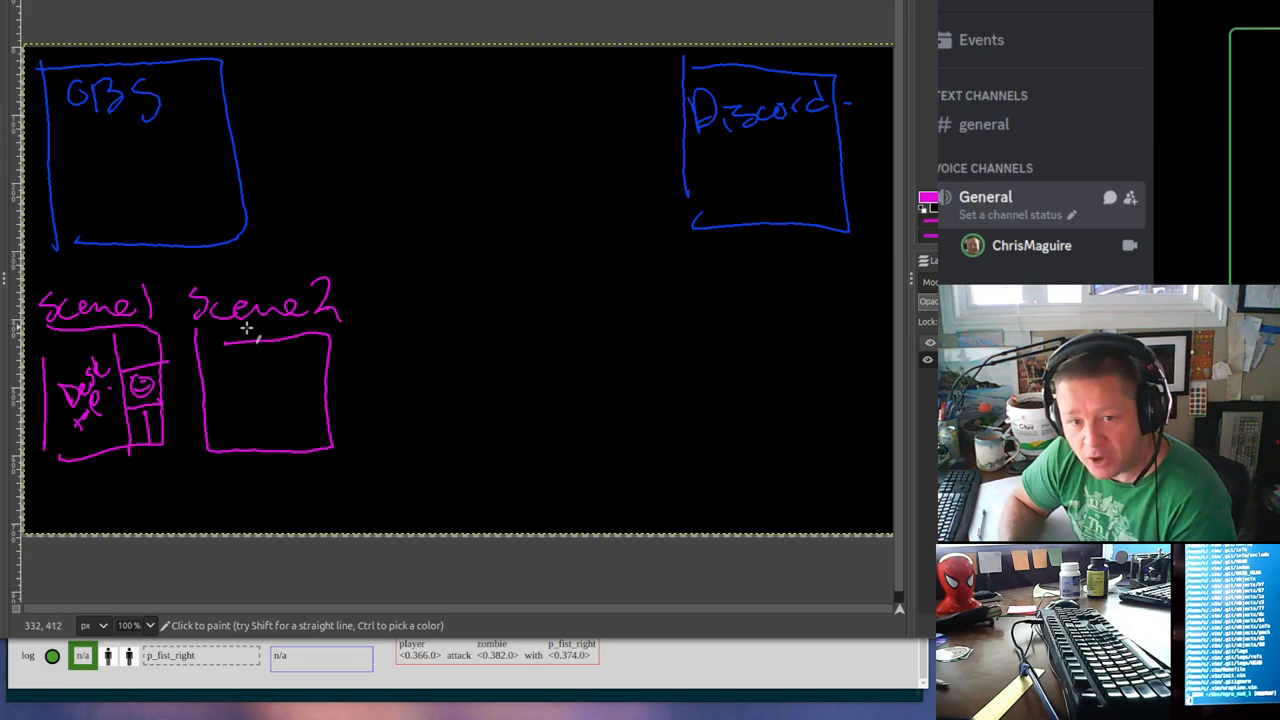
{"action": "mouse_move", "coordinate": [253, 335]}
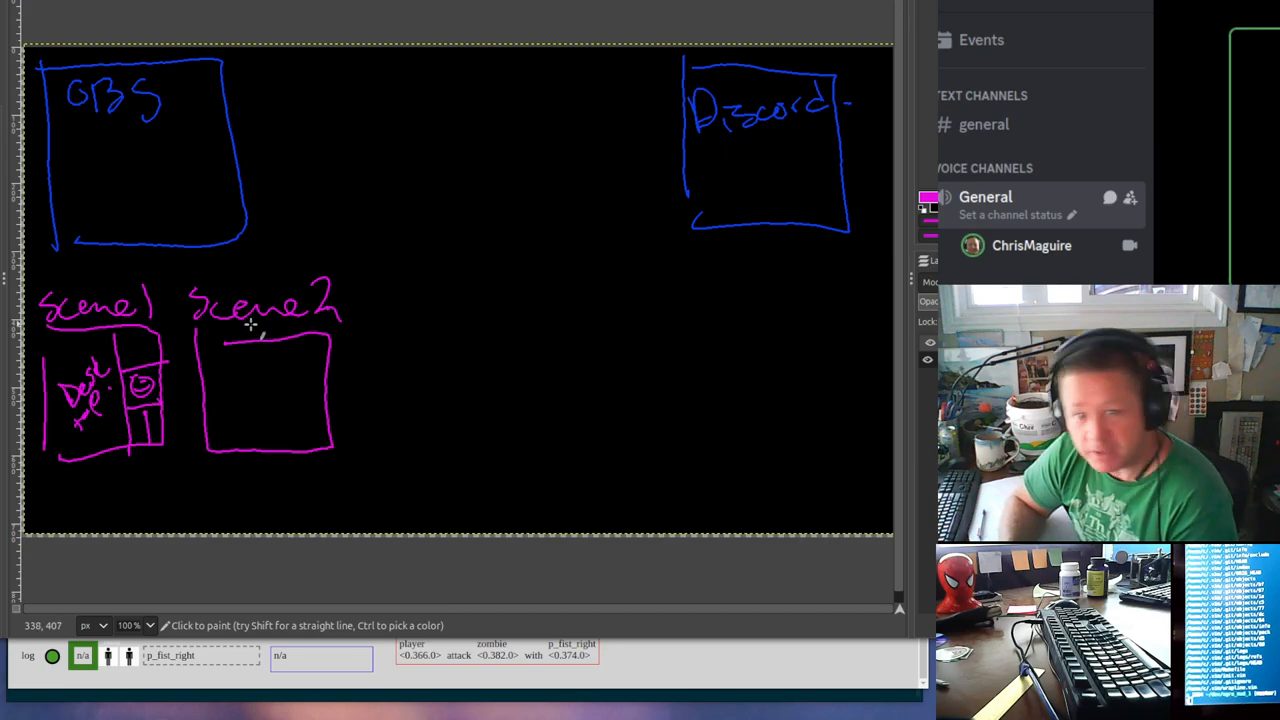
{"action": "mouse_move", "coordinate": [263, 403]}
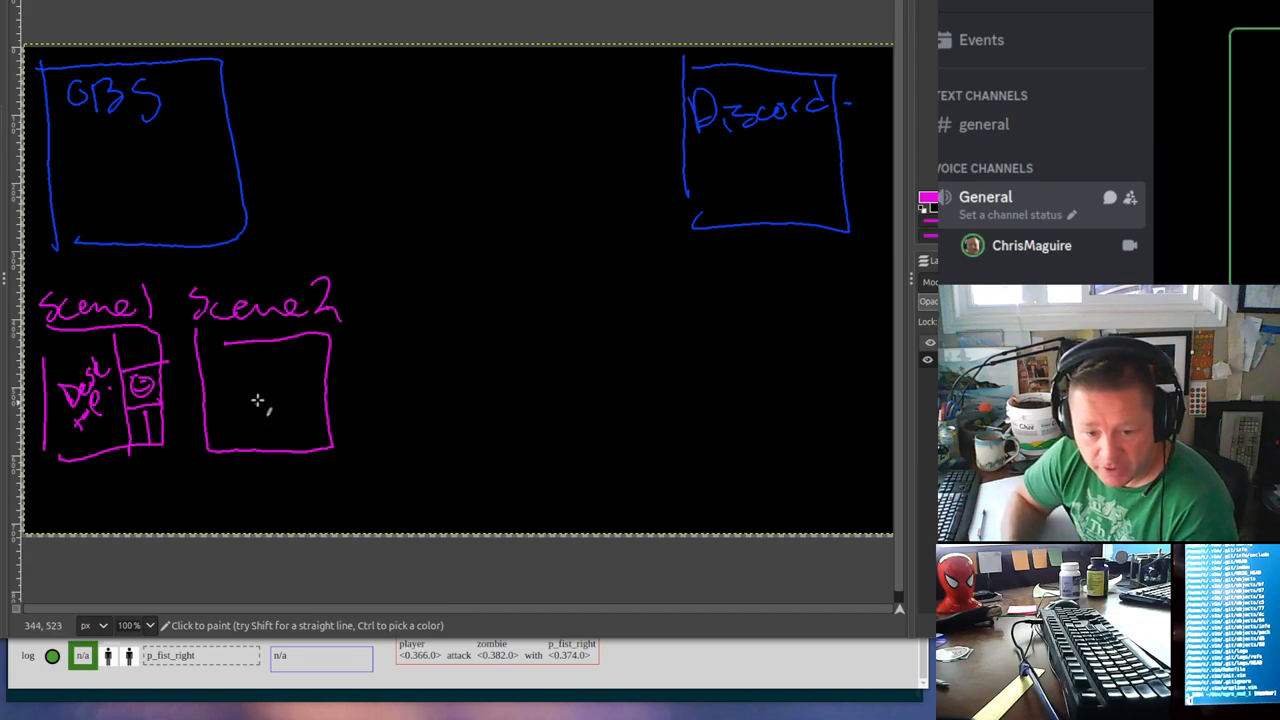
{"action": "mouse_move", "coordinate": [280, 358]}
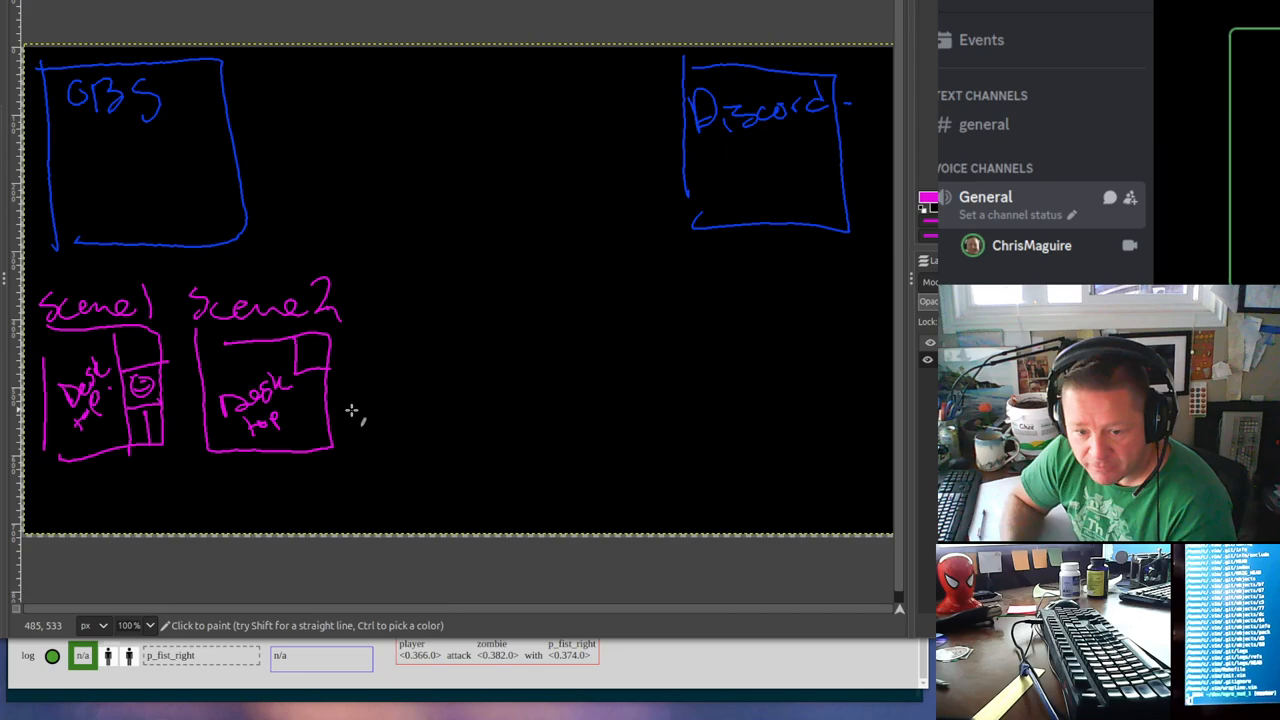
{"action": "mouse_move", "coordinate": [315, 340]}
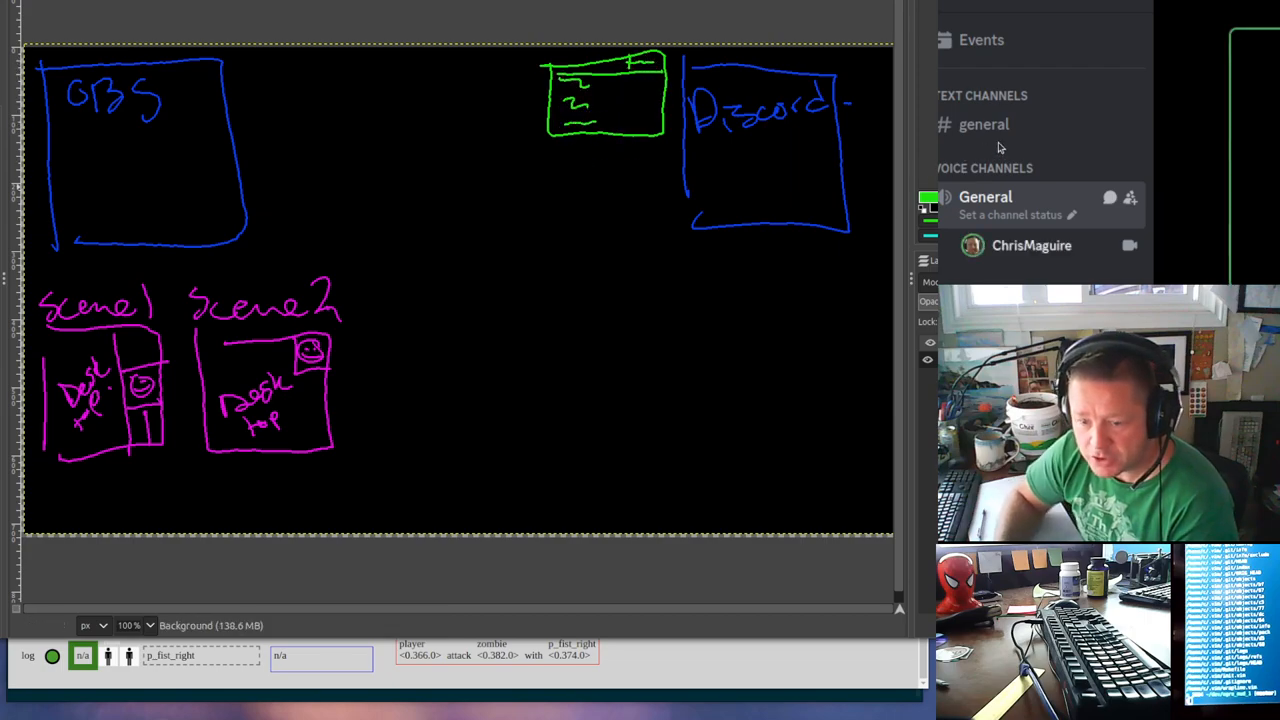
Draw a smiley webcam box, the 'virtual camera' label, and arrows from Discord to scene2.
{"action": "left_click_drag", "start_coordinate": [785, 260], "coordinate": [880, 335]}
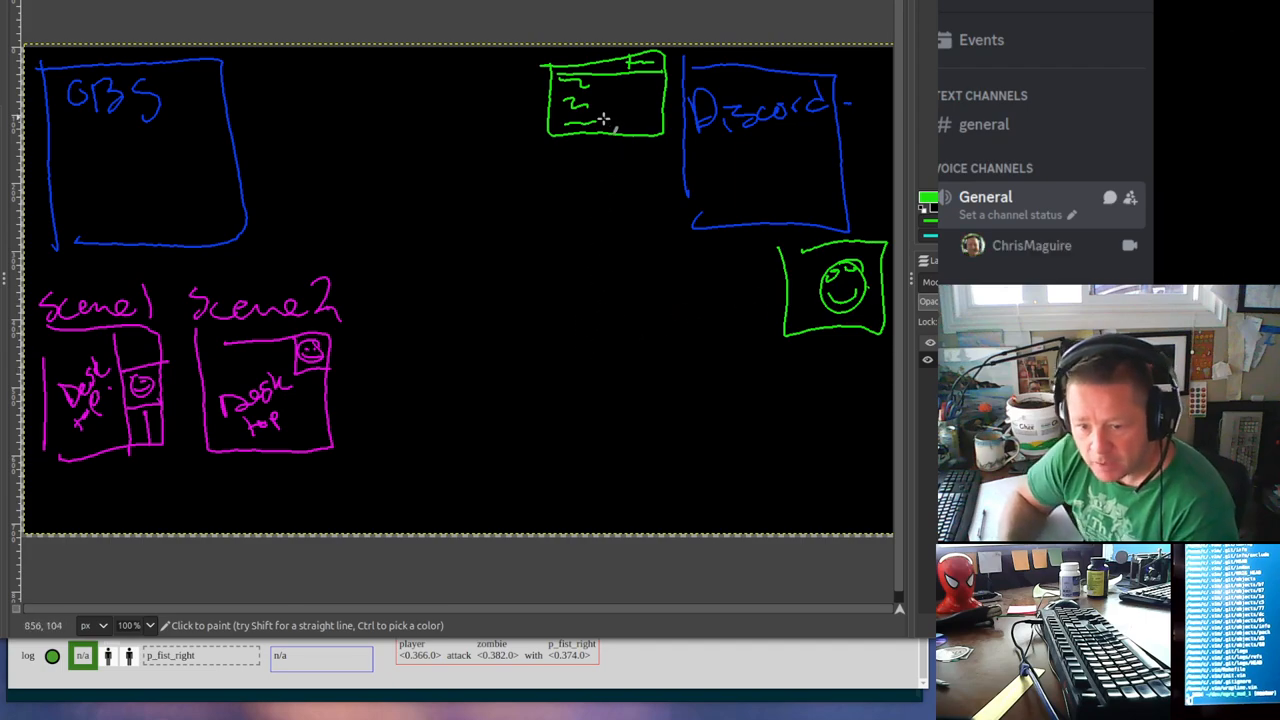
{"action": "mouse_move", "coordinate": [596, 204]}
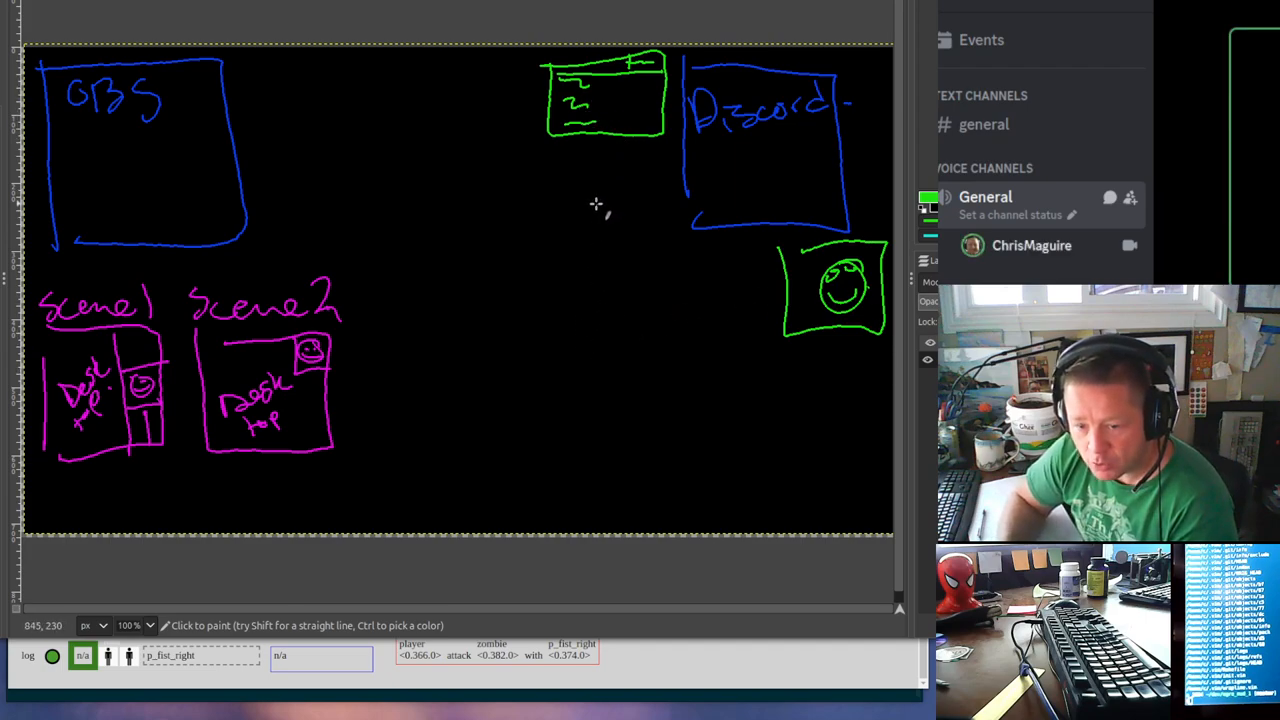
{"action": "mouse_move", "coordinate": [277, 275]}
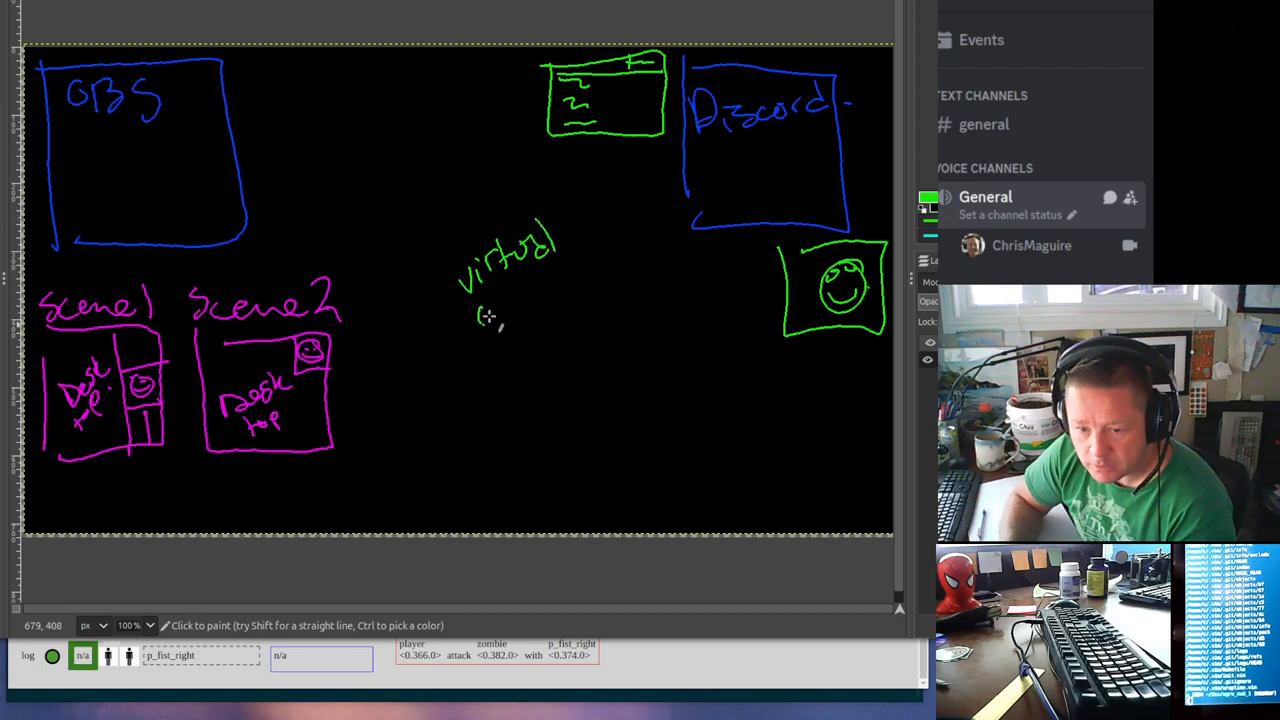
{"action": "left_click_drag", "start_coordinate": [480, 300], "coordinate": [590, 280]}
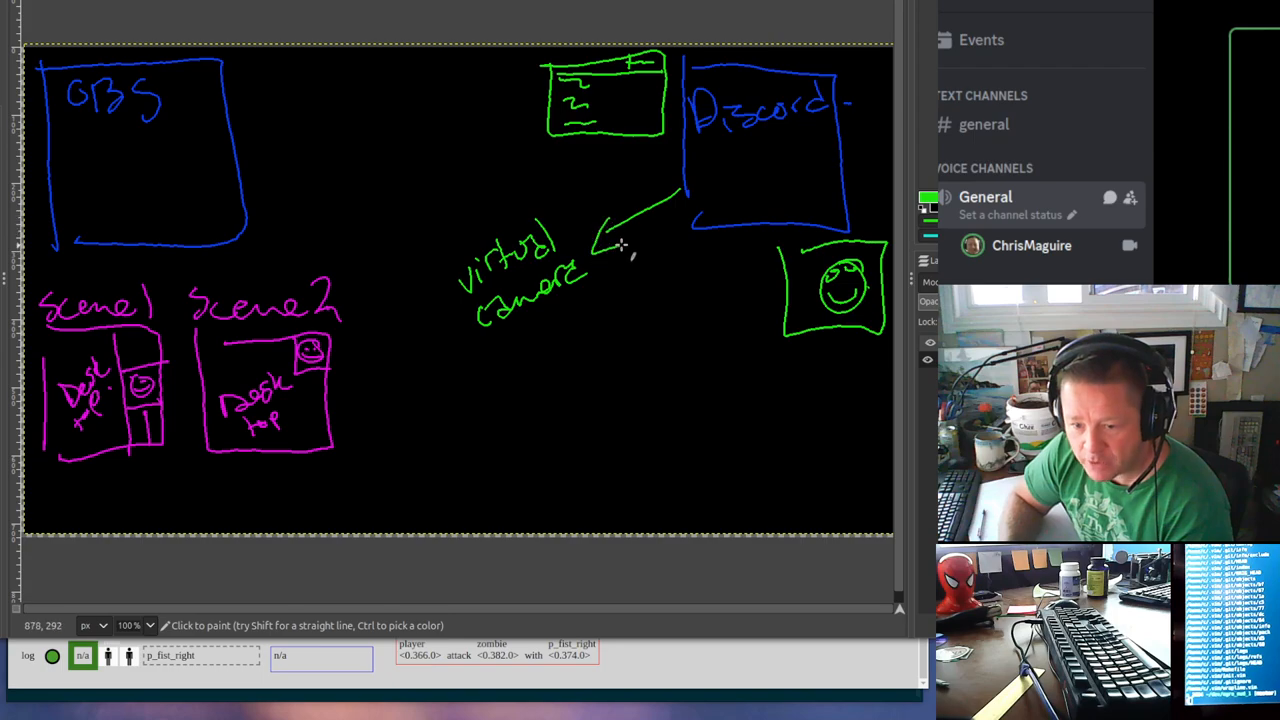
{"action": "left_click_drag", "start_coordinate": [620, 248], "coordinate": [360, 375]}
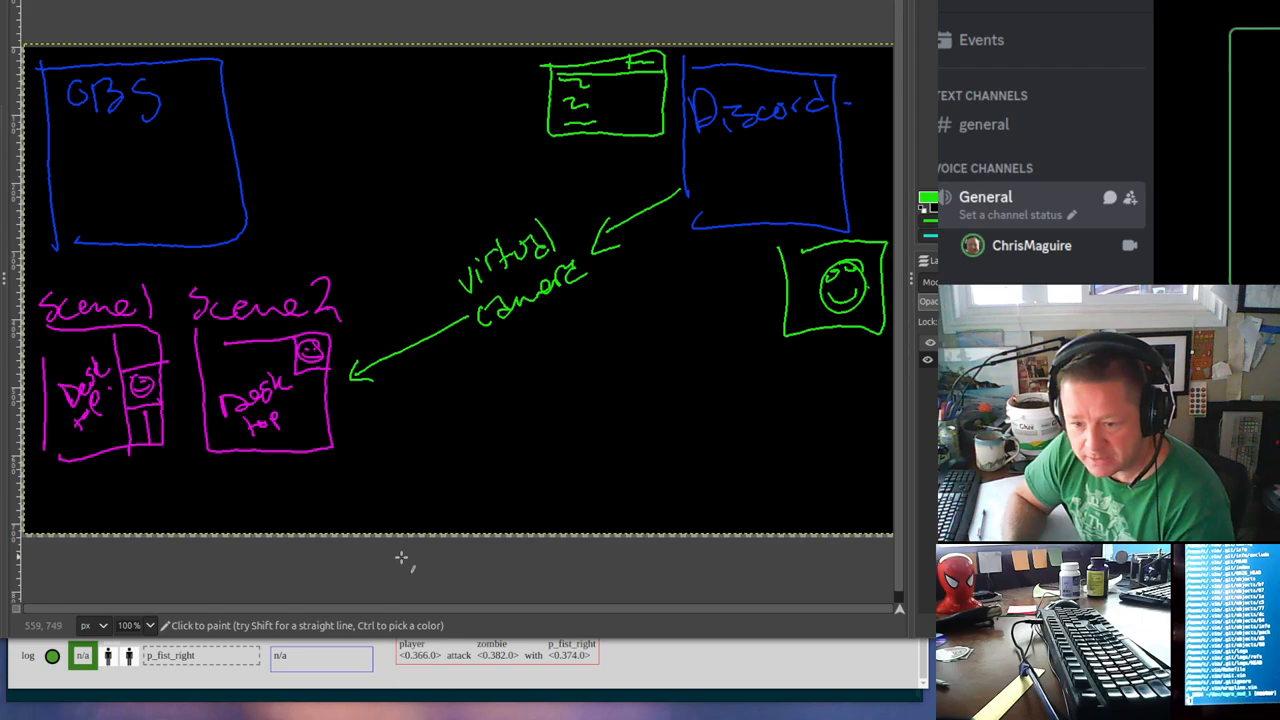
{"action": "mouse_move", "coordinate": [370, 503]}
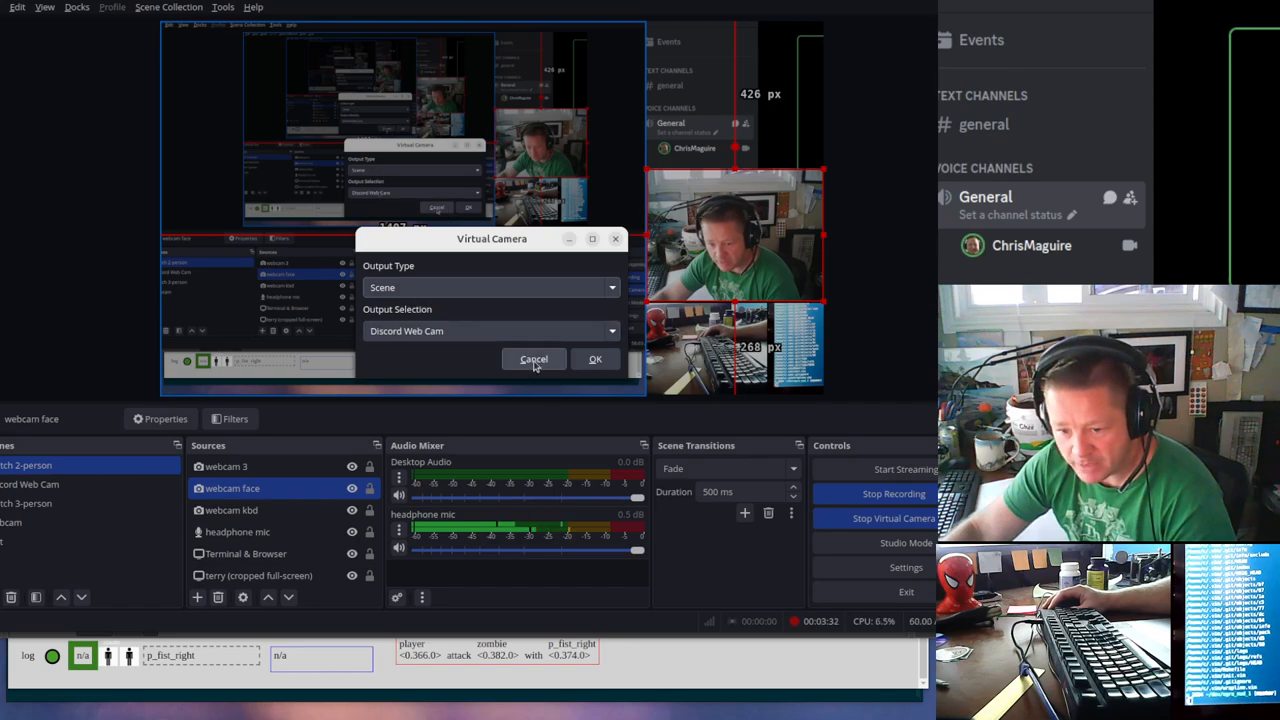
{"action": "left_click", "coordinate": [533, 359]}
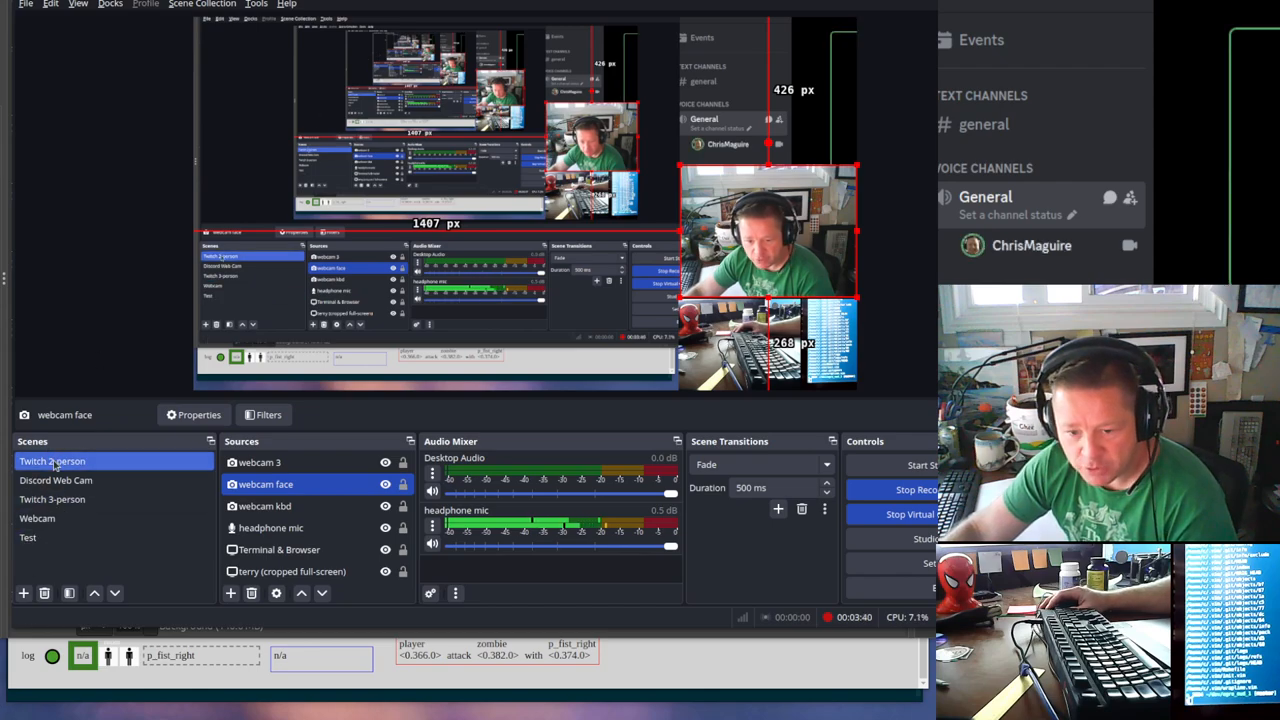
{"action": "left_click", "coordinate": [56, 480]}
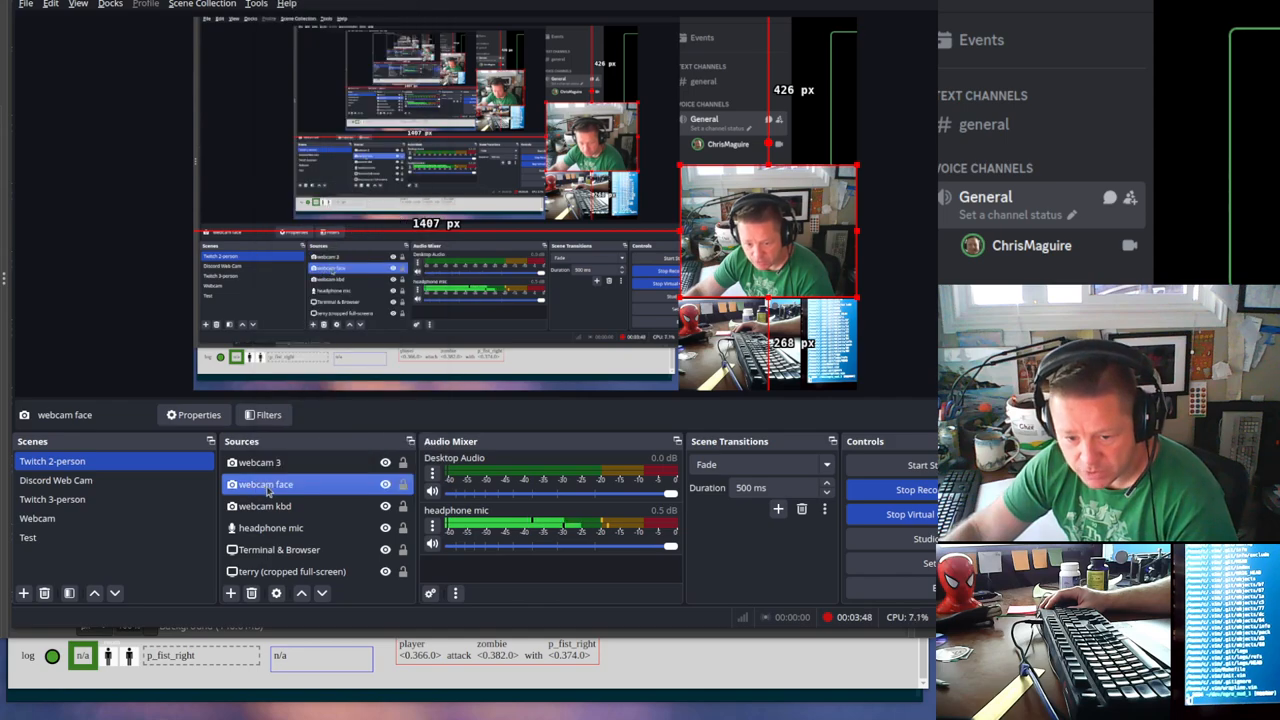
{"action": "left_click", "coordinate": [279, 549]}
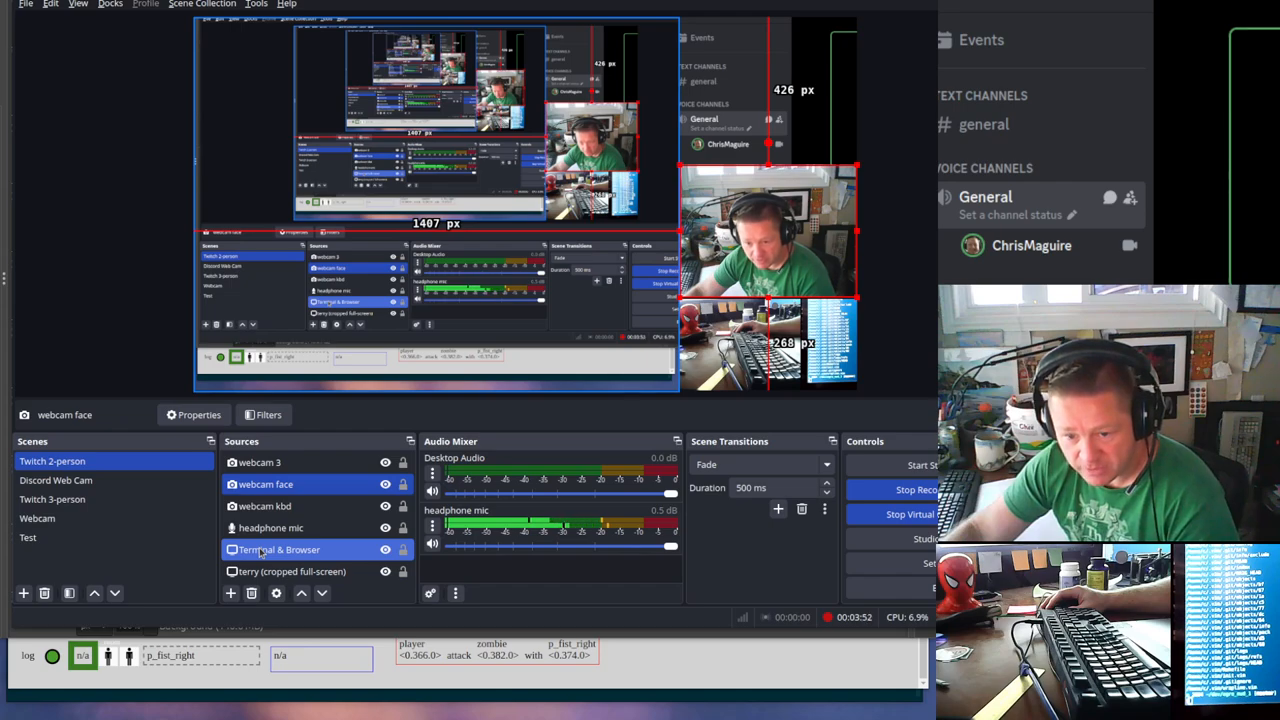
{"action": "left_click", "coordinate": [270, 528]}
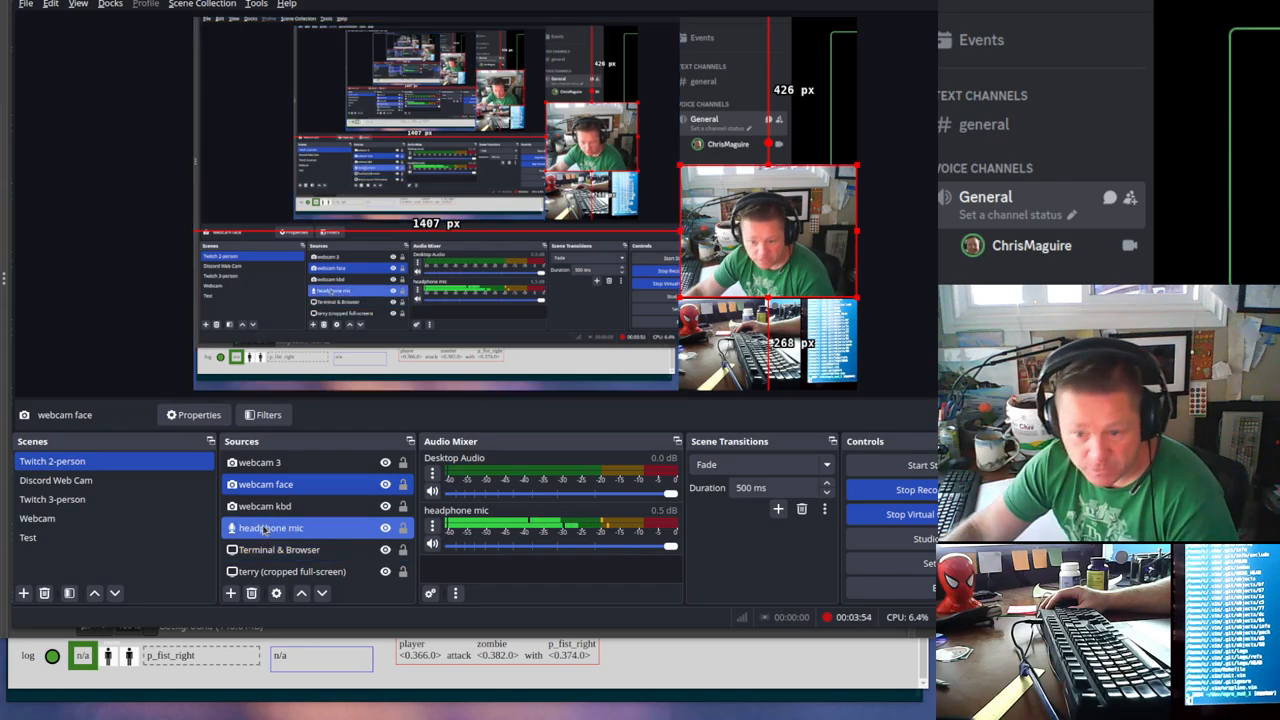
{"action": "left_click", "coordinate": [56, 480]}
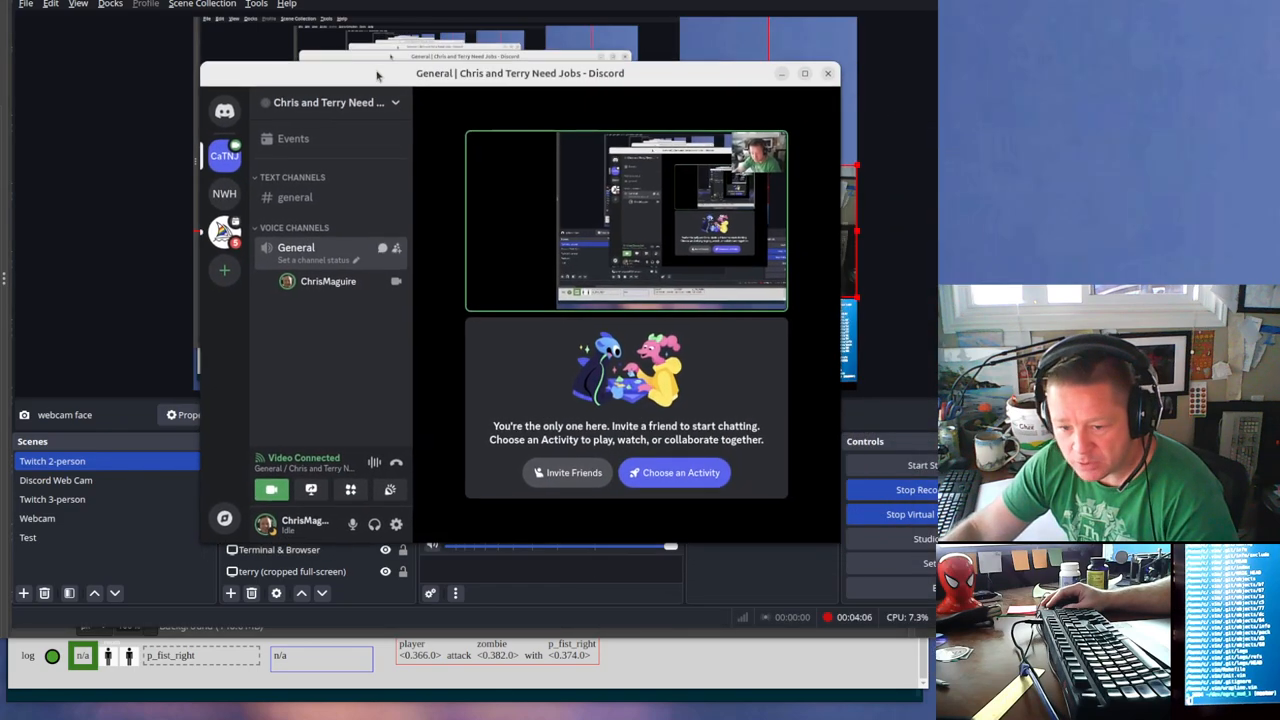
{"action": "left_click_drag", "start_coordinate": [520, 73], "coordinate": [508, 67]}
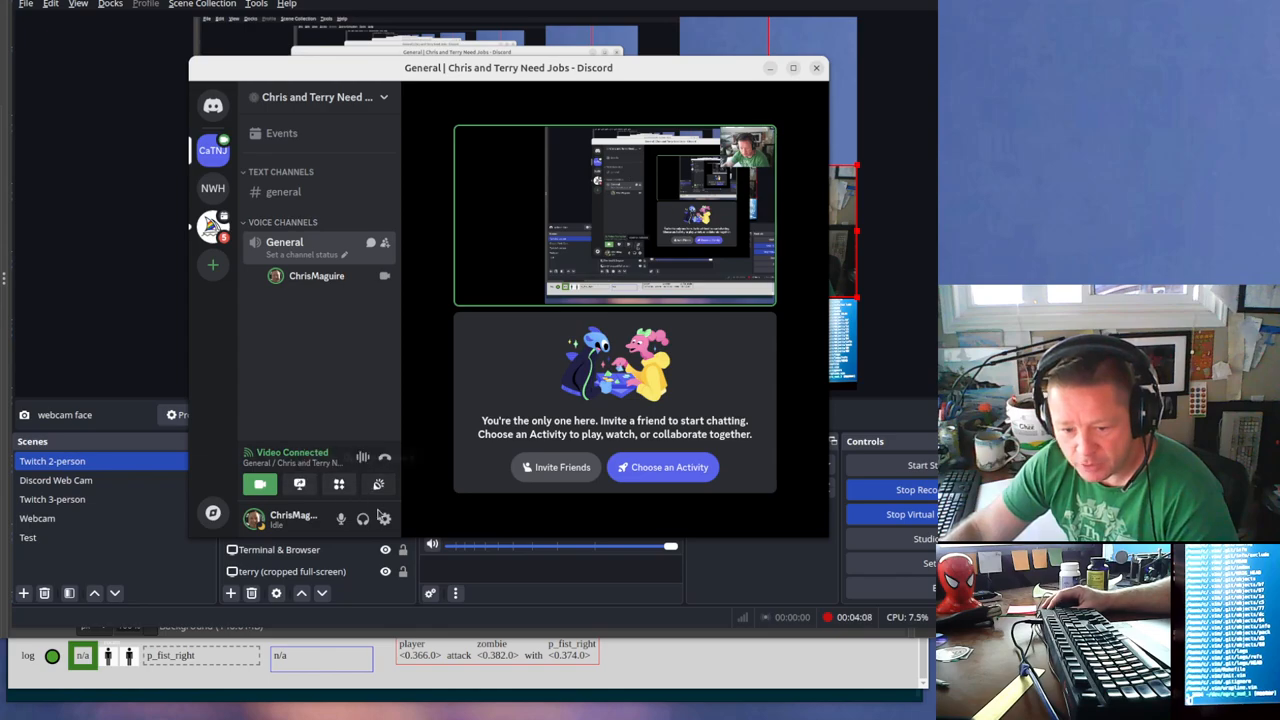
{"action": "left_click", "coordinate": [383, 518]}
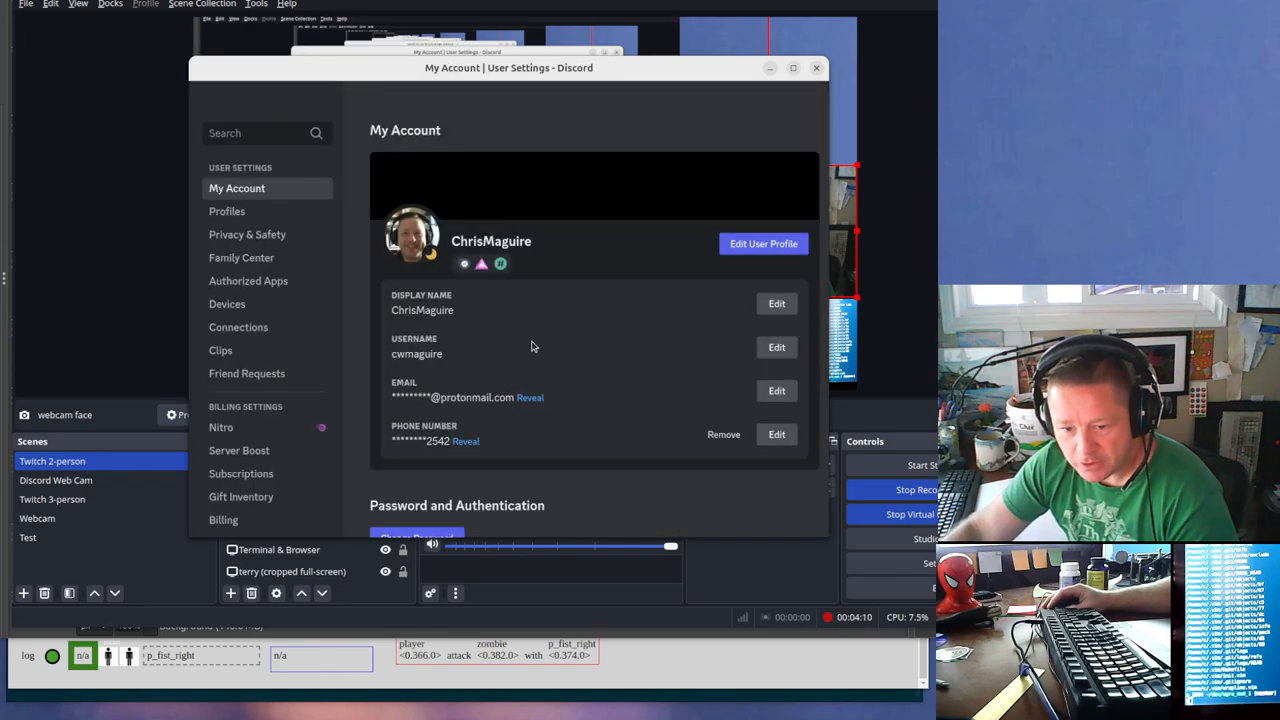
{"action": "scroll", "scroll_direction": "down", "scroll_amount": 3}
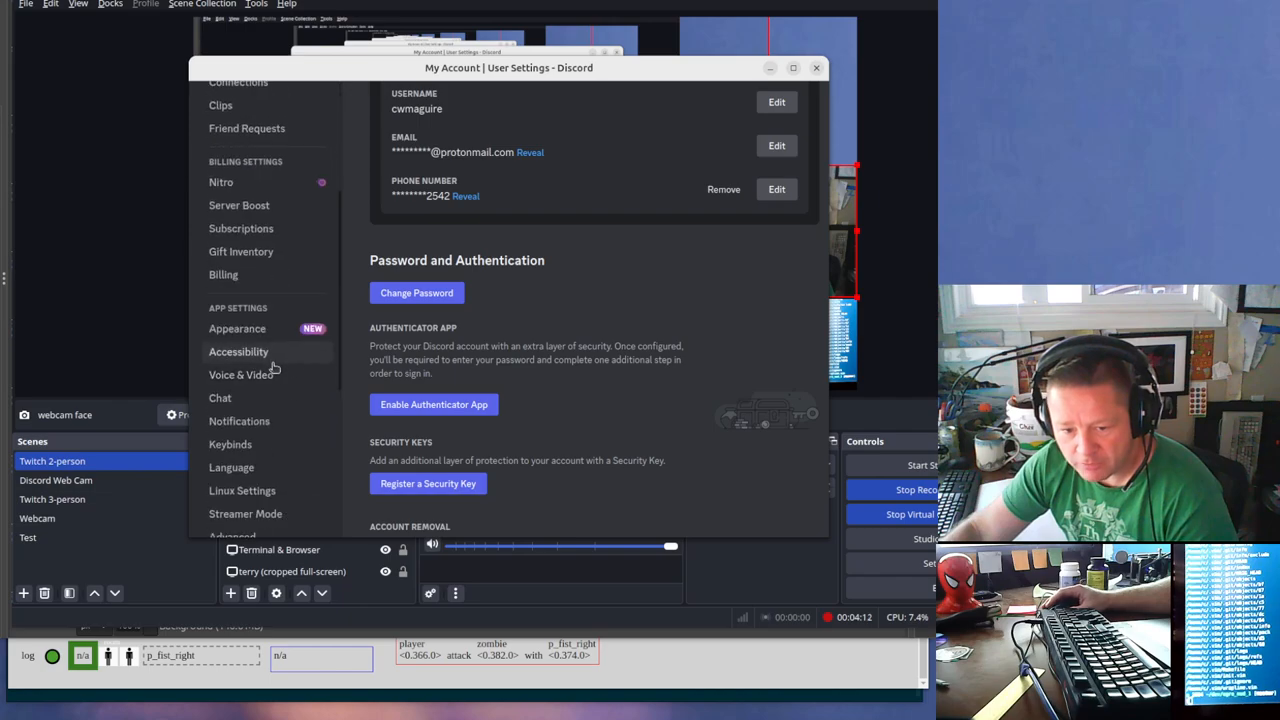
{"action": "left_click", "coordinate": [241, 374]}
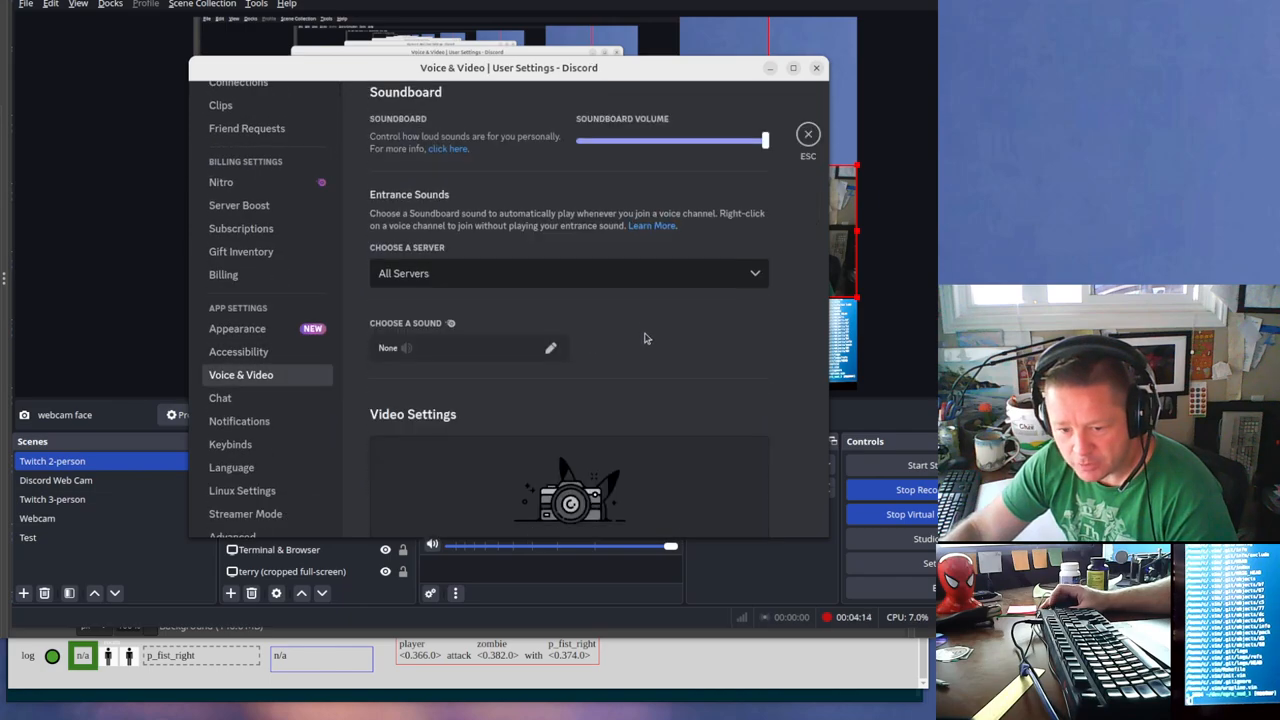
{"action": "scroll", "scroll_direction": "down", "scroll_amount": 3}
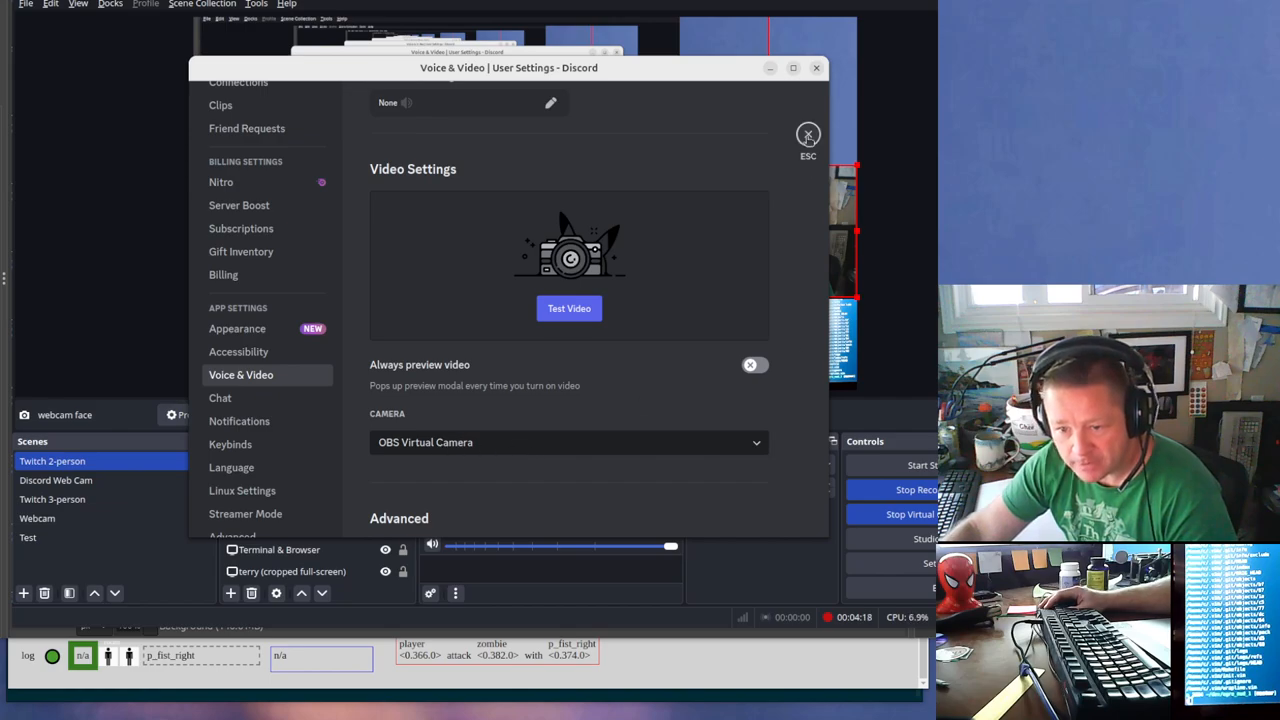
{"action": "left_click", "coordinate": [807, 133]}
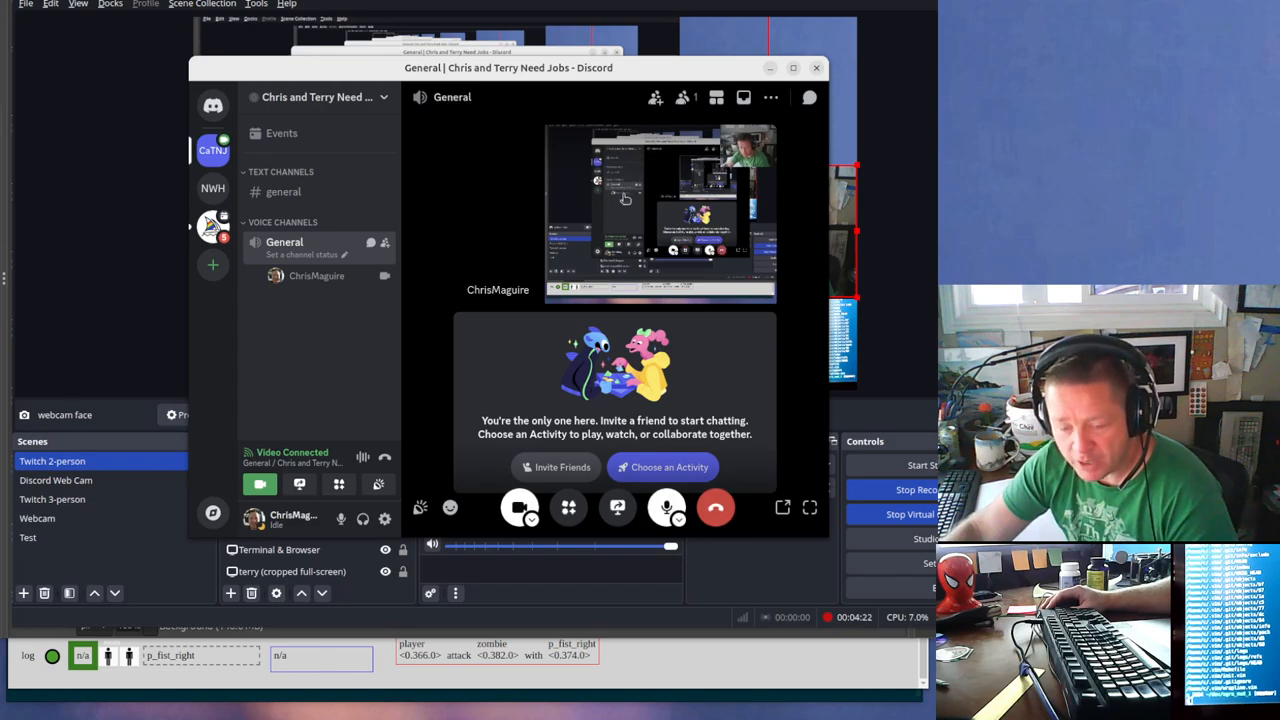
{"action": "mouse_move", "coordinate": [677, 160]}
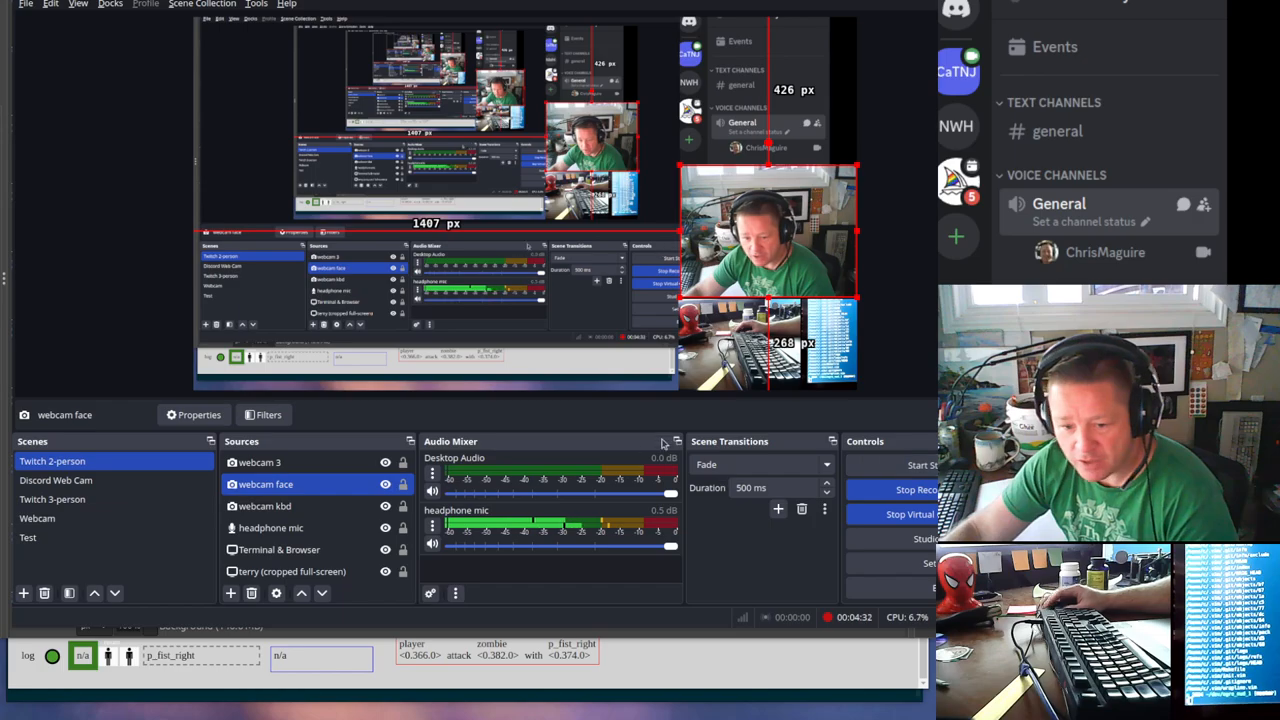
Open the Terminal & Browser source's Transform options, then switch to the Discord Web Cam scene.
{"action": "left_click", "coordinate": [56, 480]}
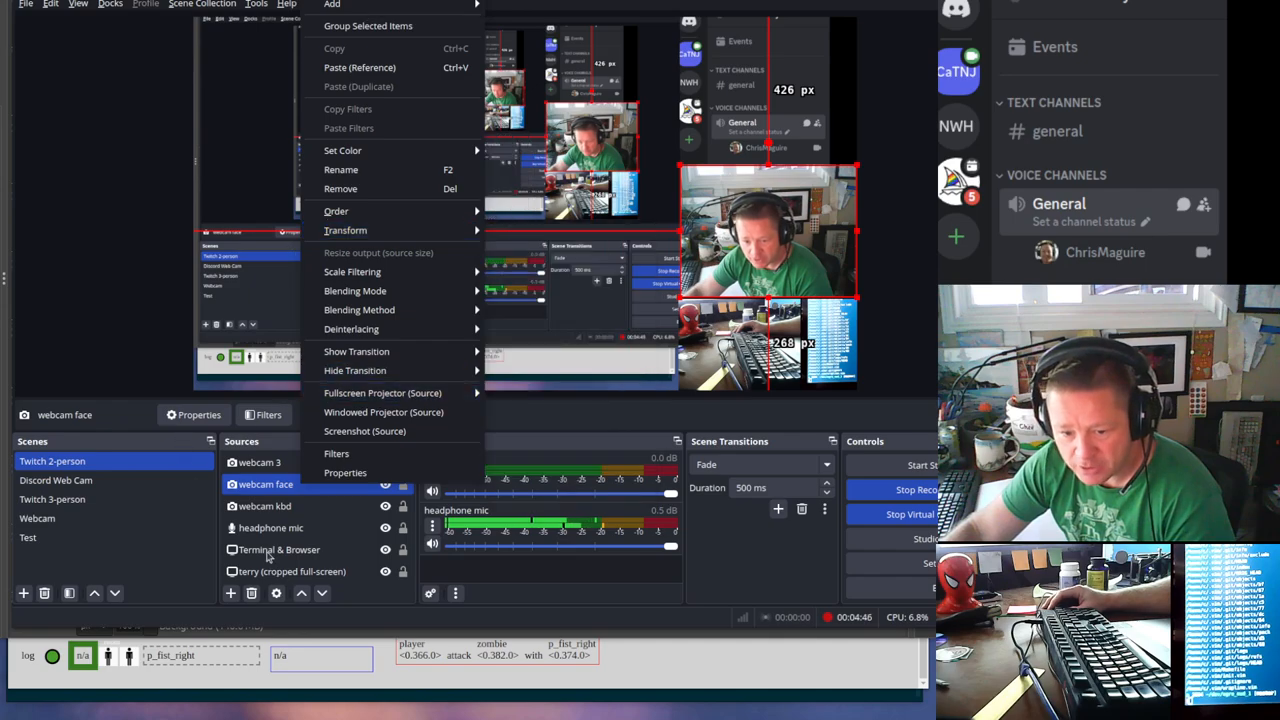
{"action": "left_click", "coordinate": [279, 549]}
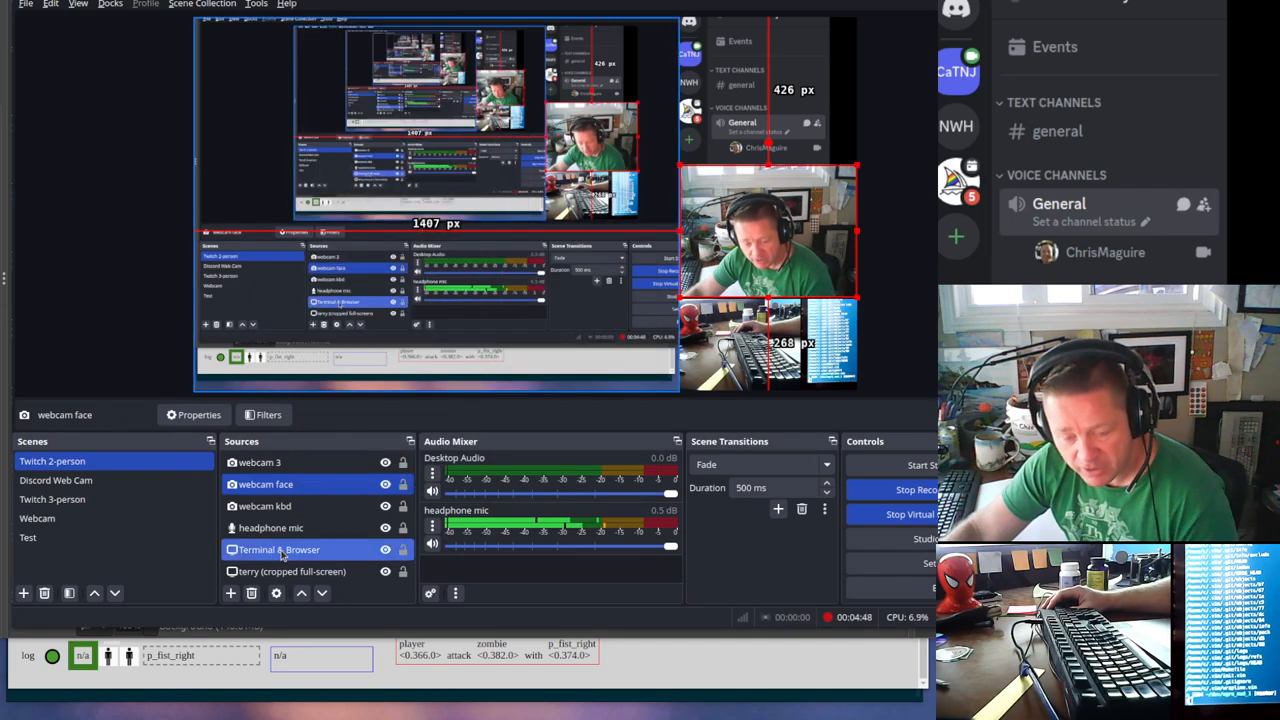
{"action": "right_click", "coordinate": [278, 549]}
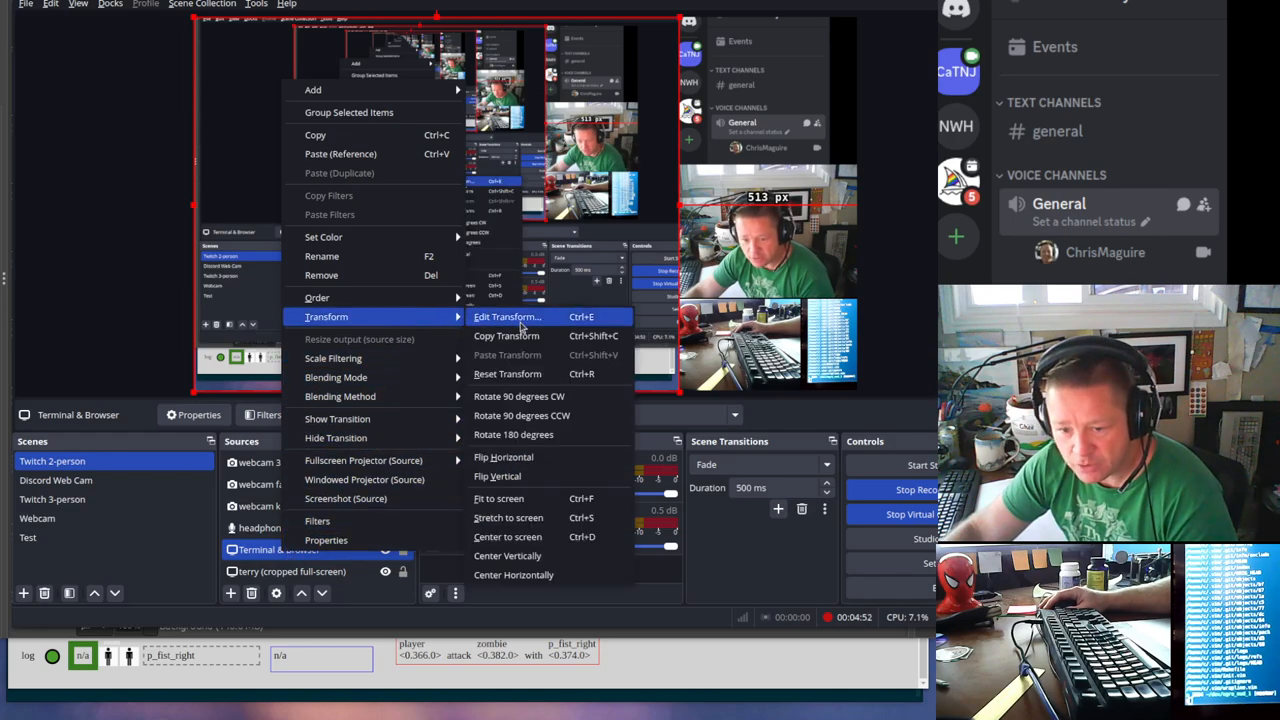
{"action": "left_click", "coordinate": [335, 438]}
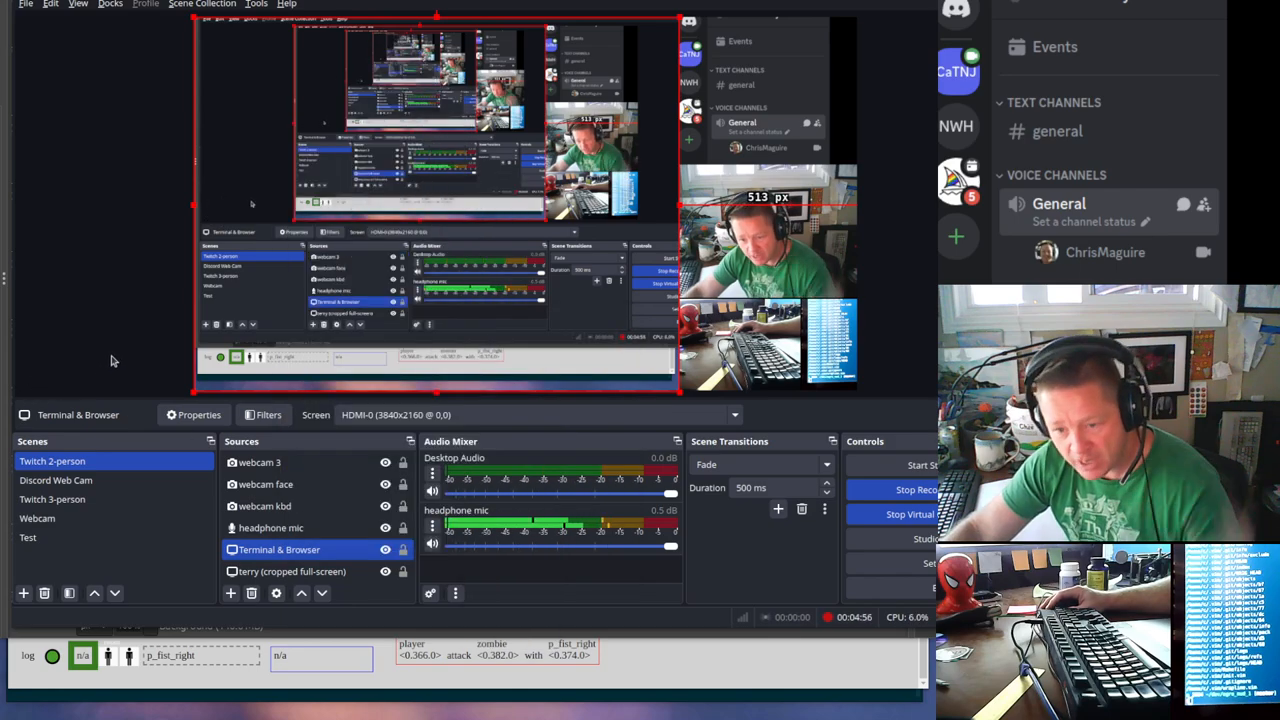
{"action": "left_click", "coordinate": [56, 480]}
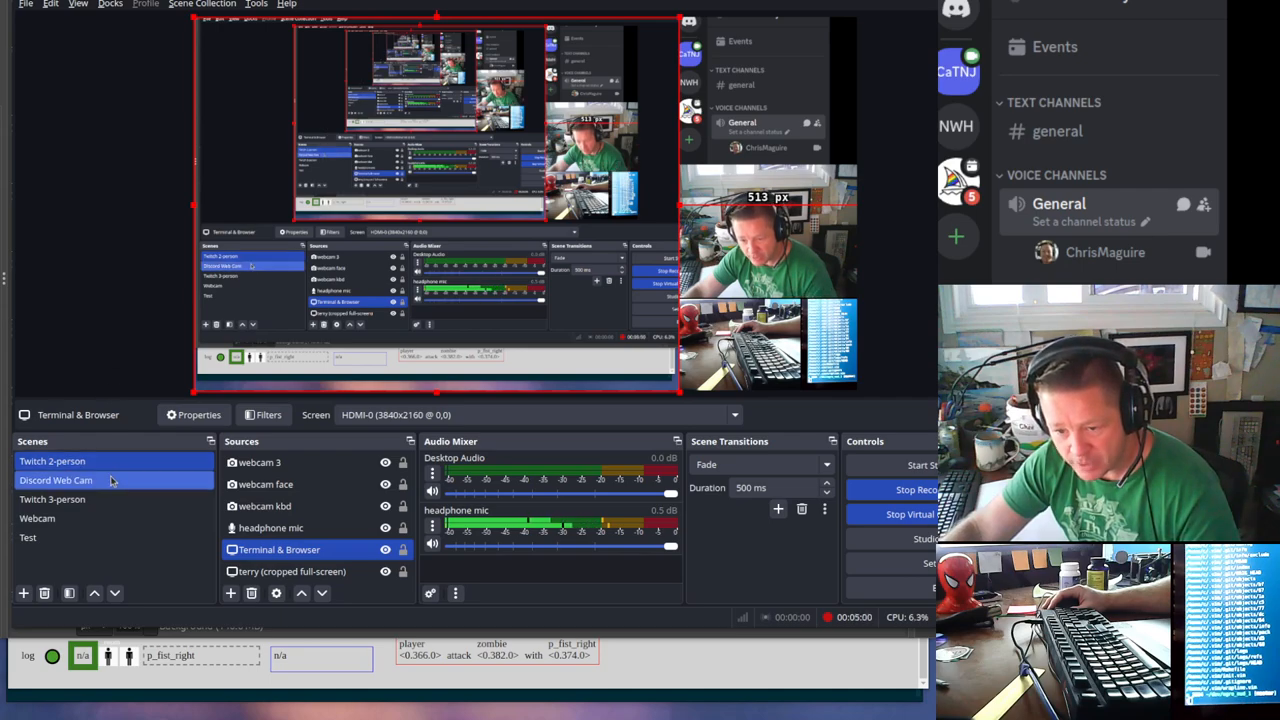
{"action": "left_click", "coordinate": [52, 499]}
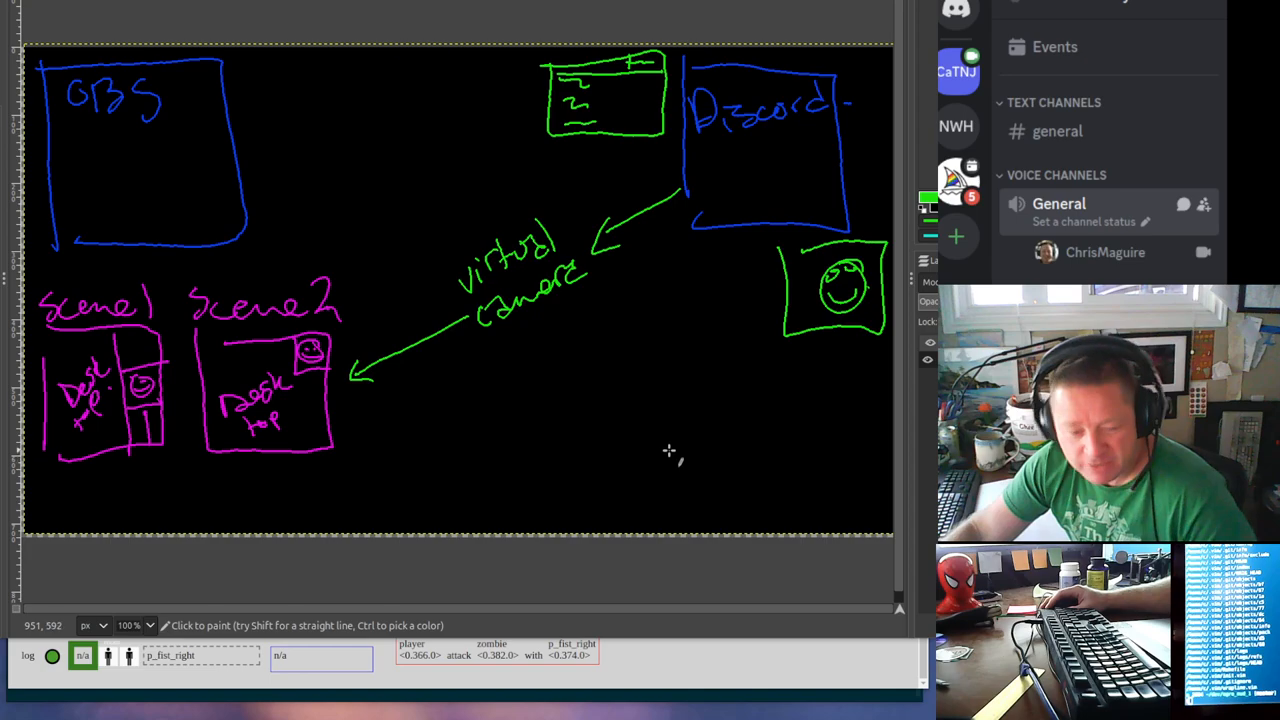
{"action": "mouse_move", "coordinate": [584, 458]}
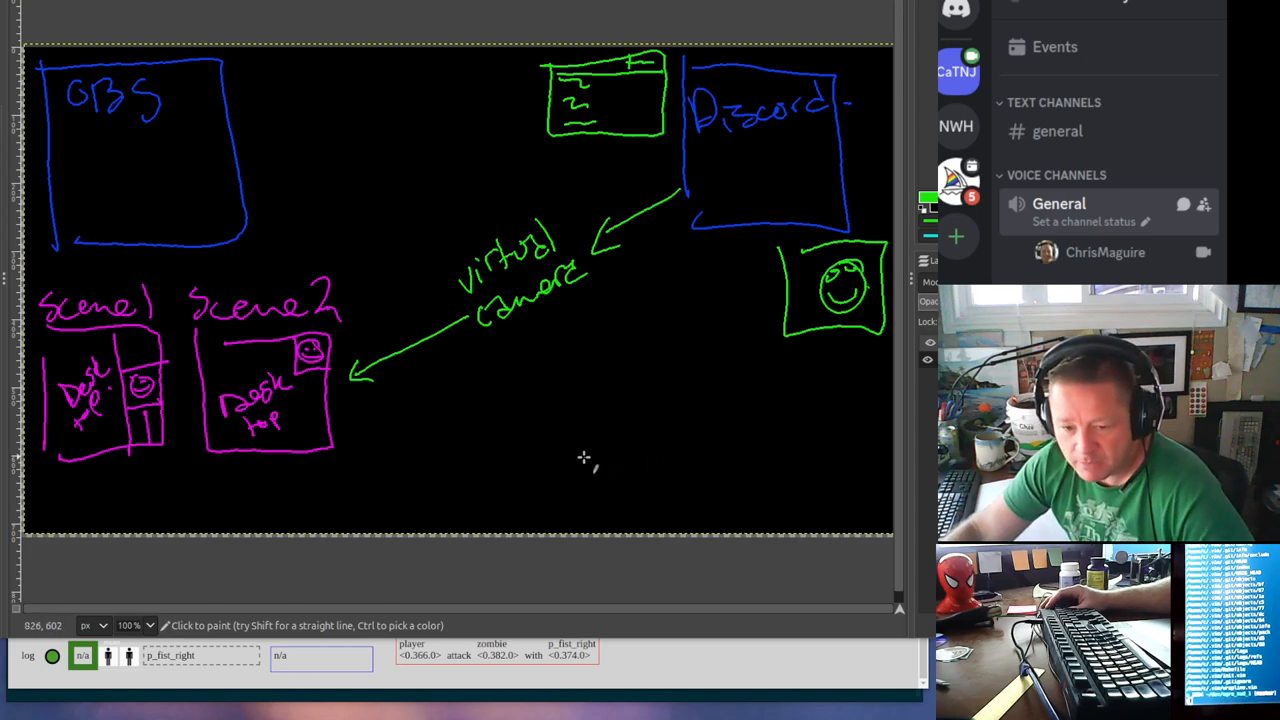